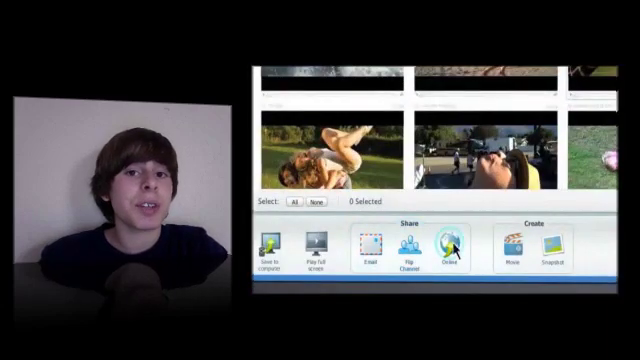
{"action": "left_click", "coordinate": [446, 246]}
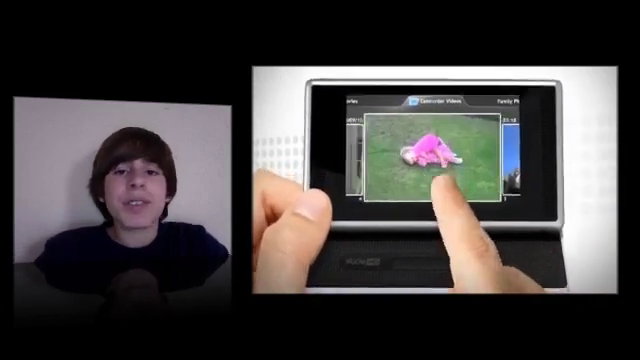
{"action": "left_click", "coordinate": [440, 185]}
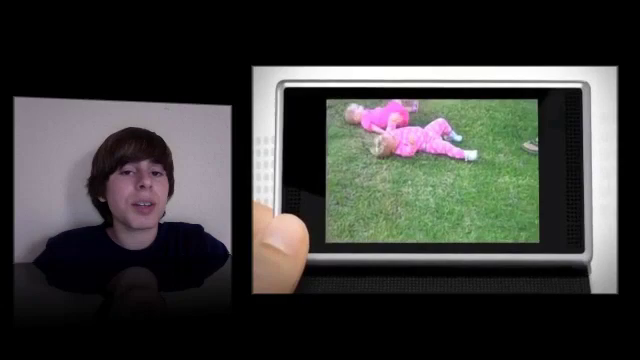